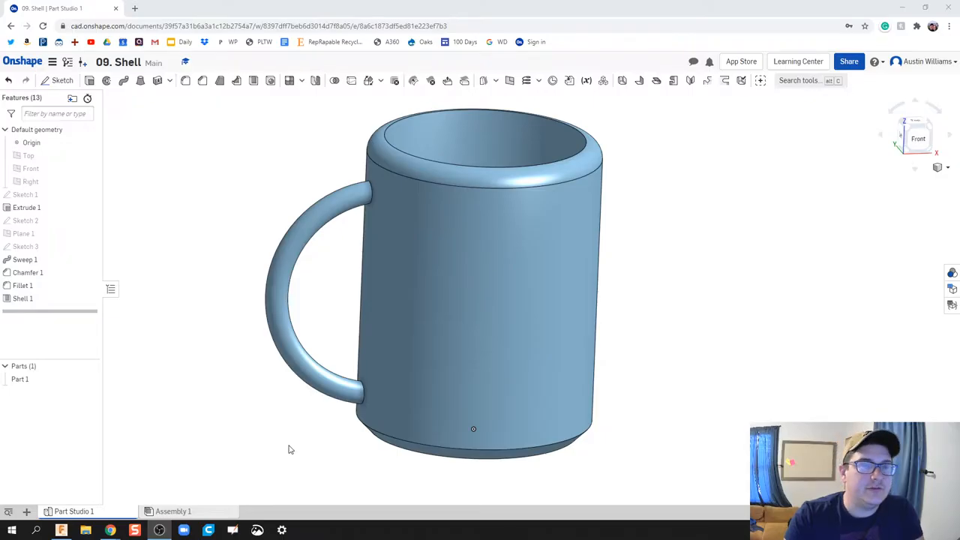
mouse_move(306, 400)
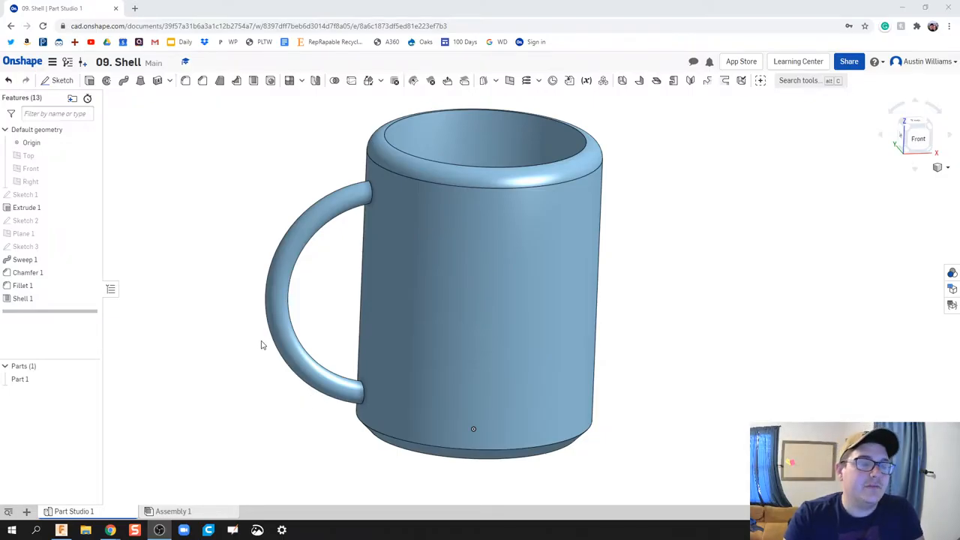
mouse_move(318, 310)
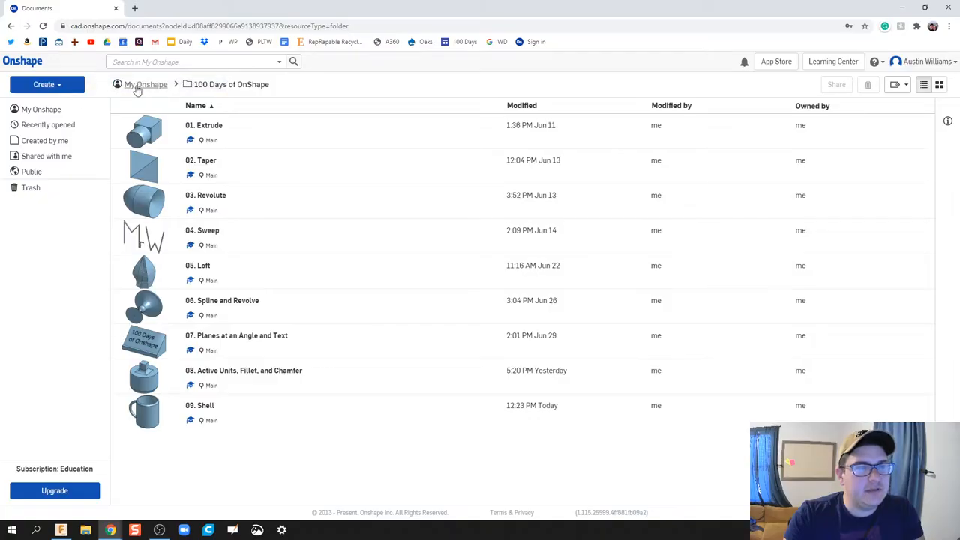
From My Onshape, create a new document named 'Coffee Cup'.
click(146, 84)
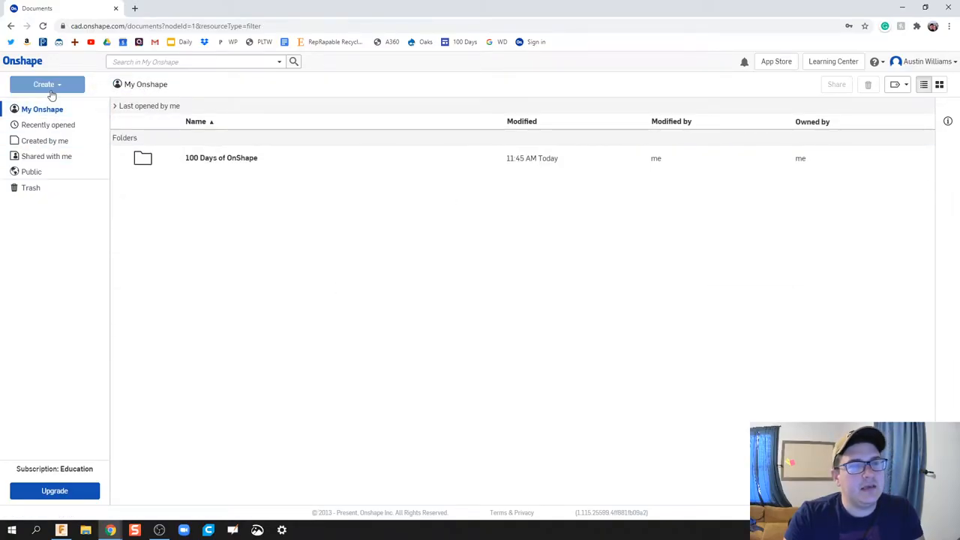
click(47, 84)
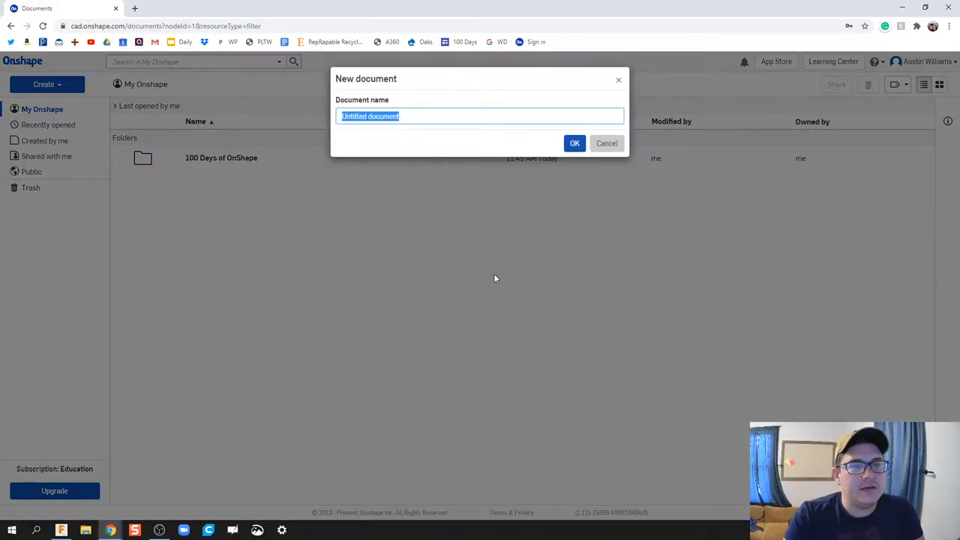
text(Col)
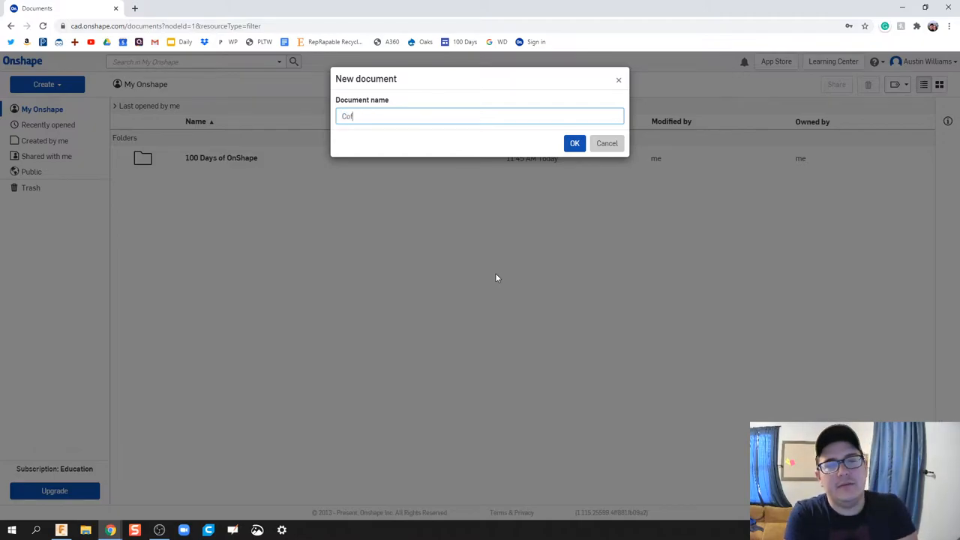
click(607, 143)
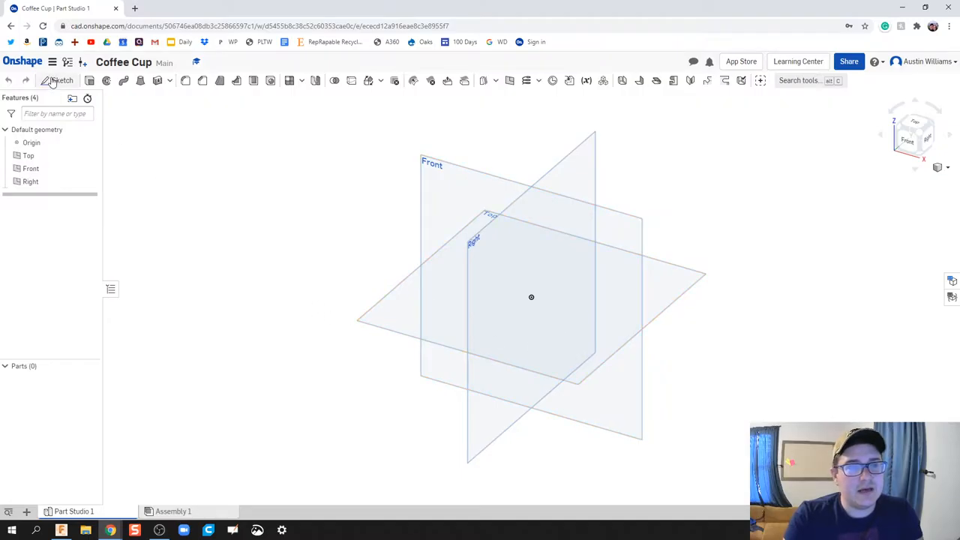
On the Top plane, draw a 3.526-diameter circle centred on the origin and finish the sketch.
click(61, 80)
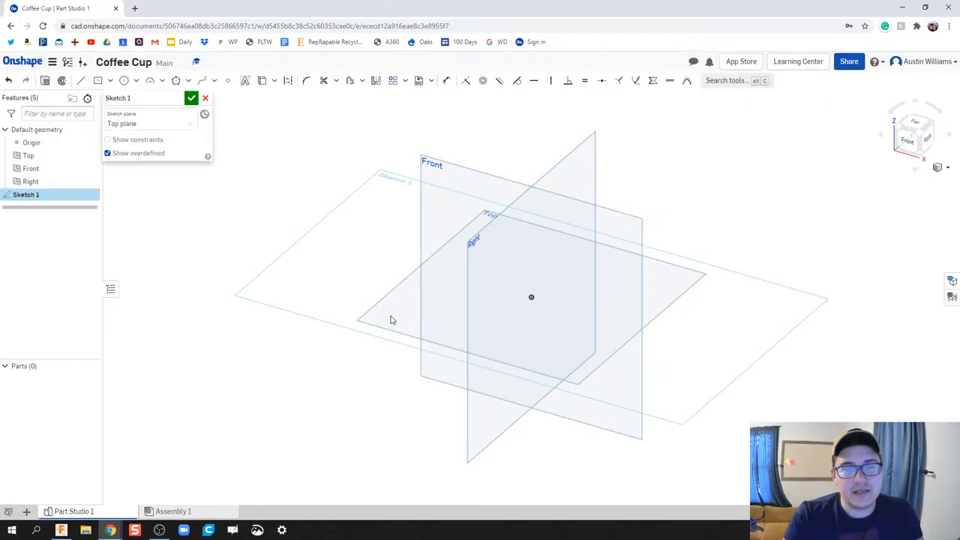
right_click(390, 320)
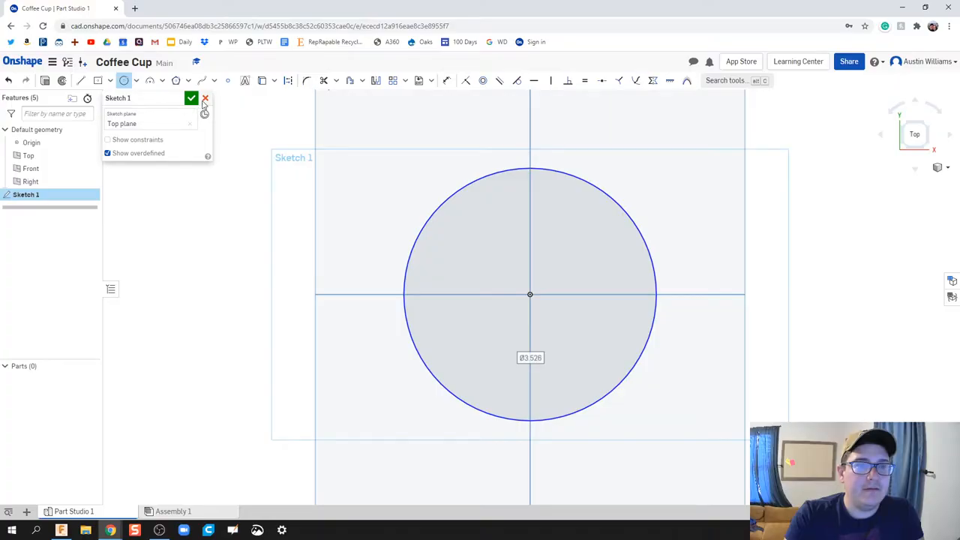
click(192, 99)
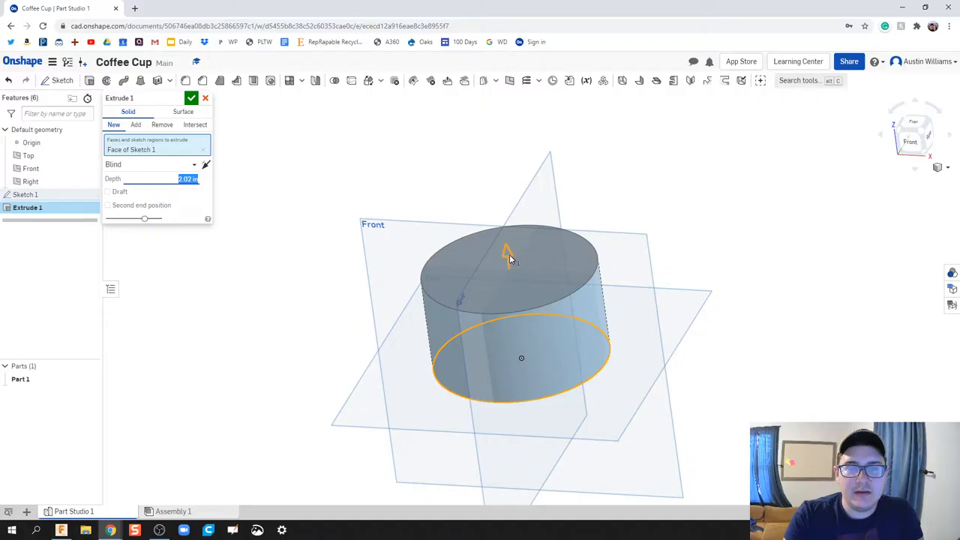
Extrude the circle to a depth of about 4.42 inches and accept it.
drag(507, 249, 495, 164)
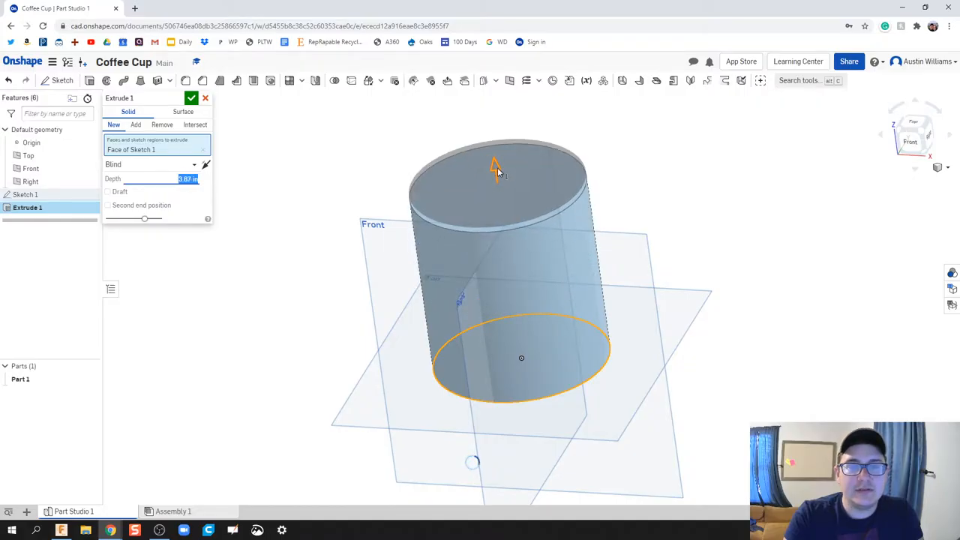
drag(495, 163, 492, 144)
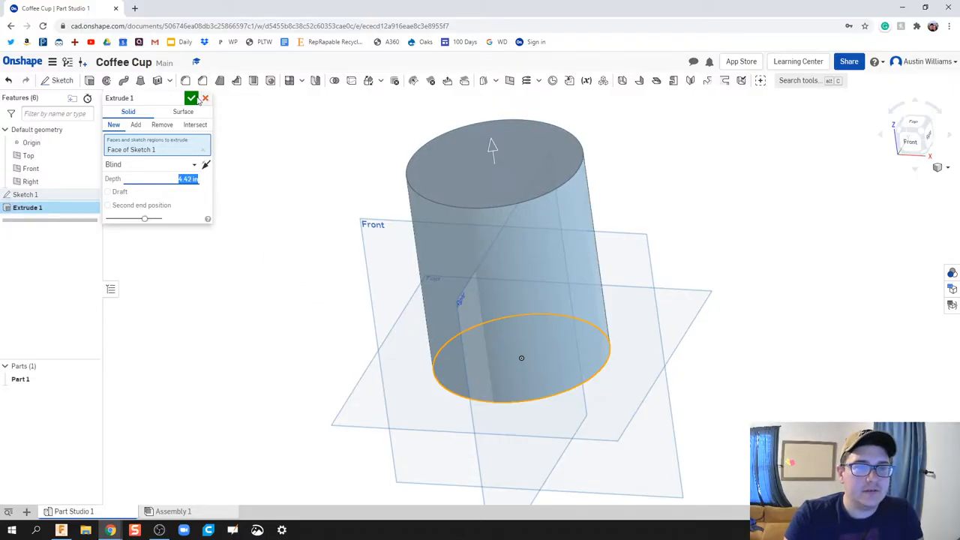
click(192, 99)
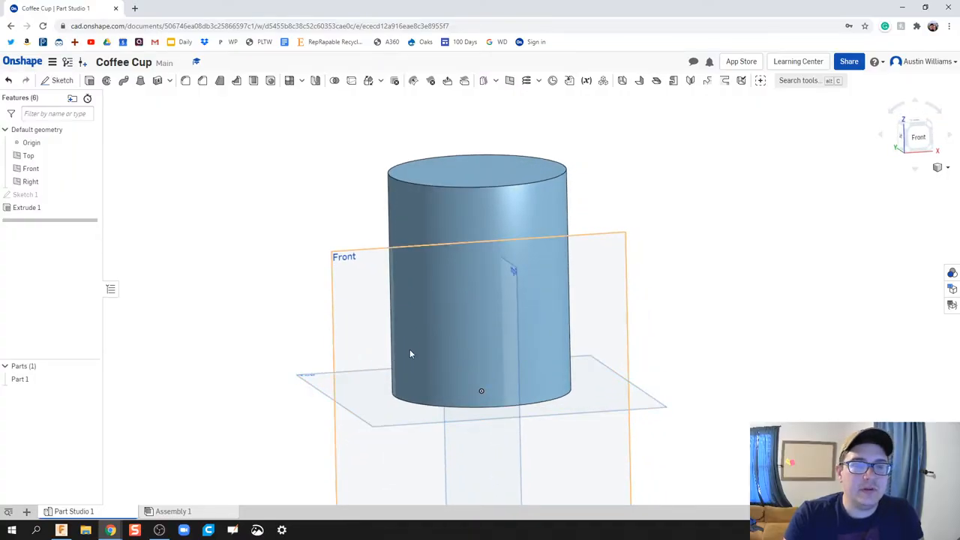
mouse_move(299, 337)
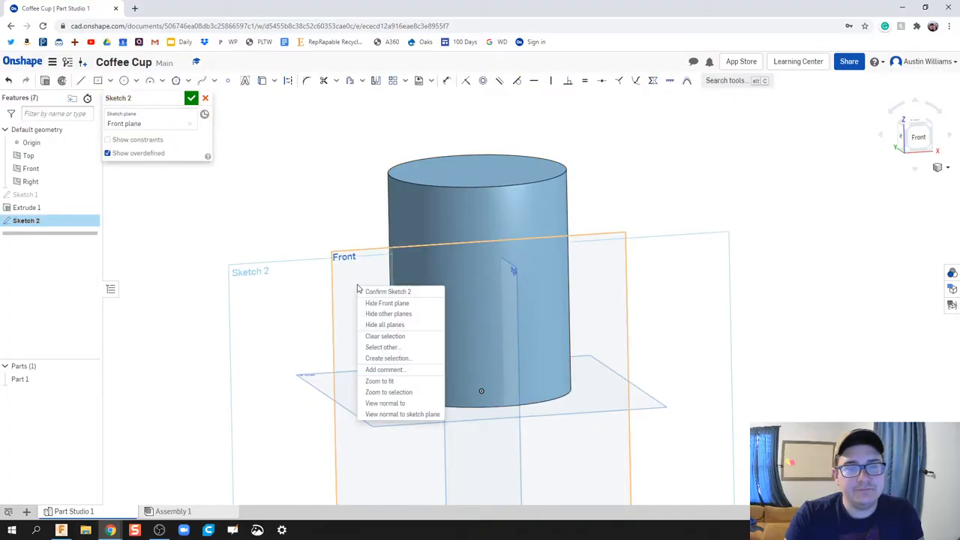
On the Front plane, view normal, make the cylinder transparent, and sketch a radius-1.6 arc.
click(385, 403)
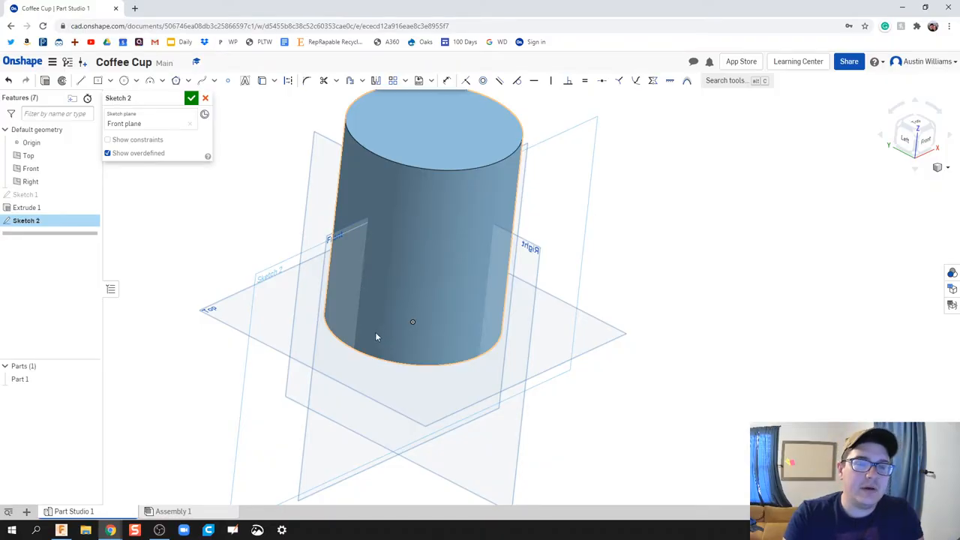
right_click(333, 315)
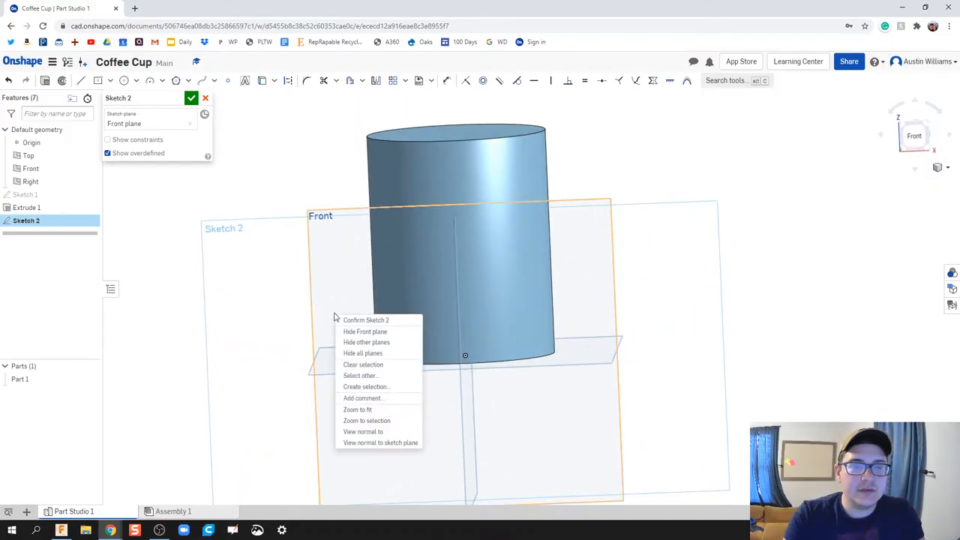
click(380, 442)
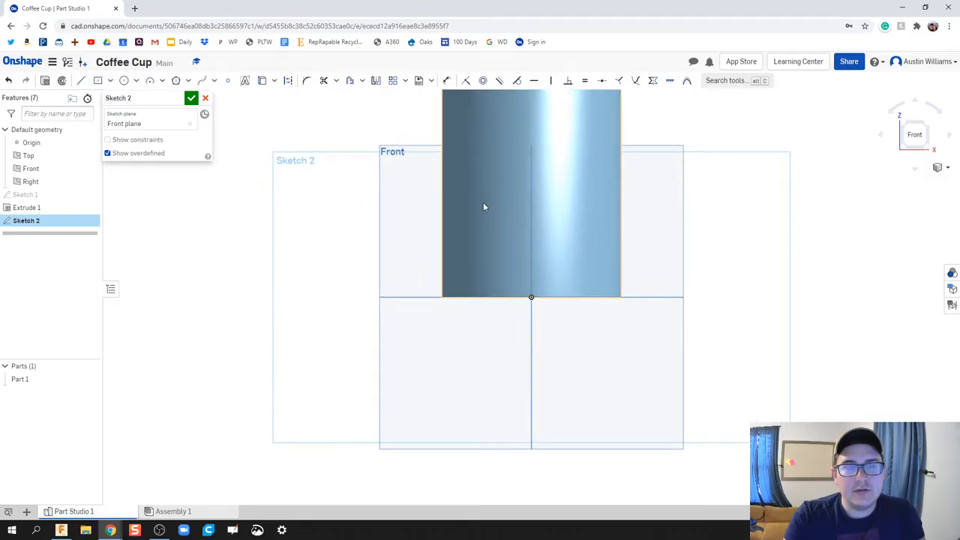
right_click(484, 207)
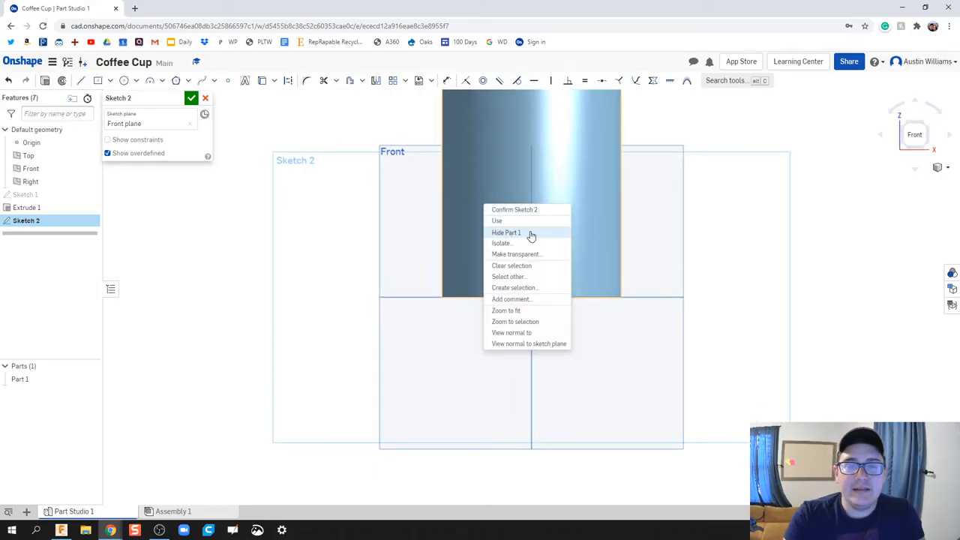
click(516, 254)
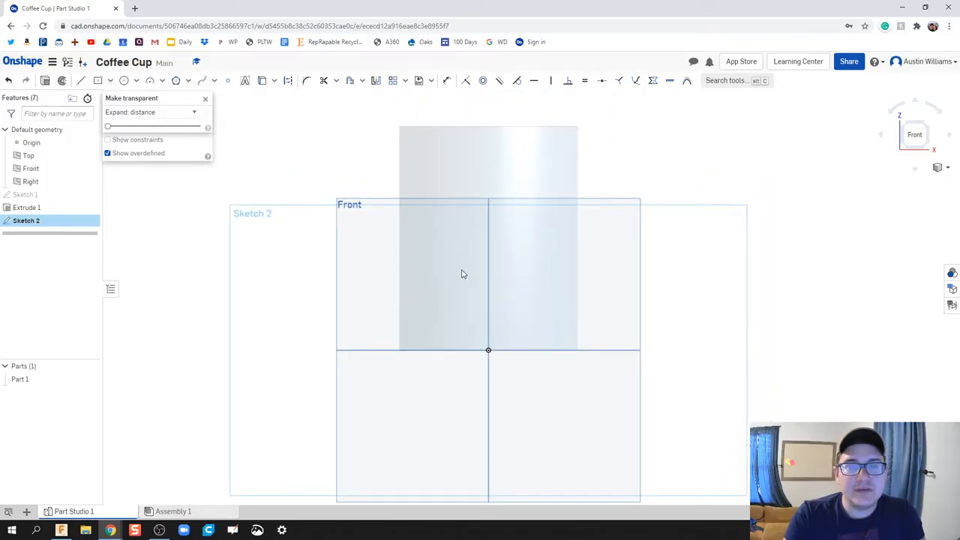
mouse_move(428, 296)
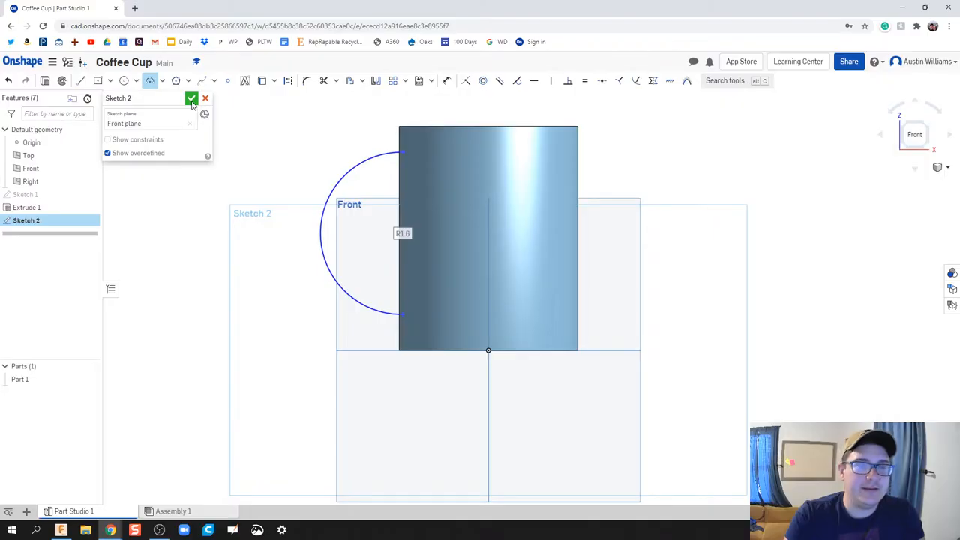
click(191, 99)
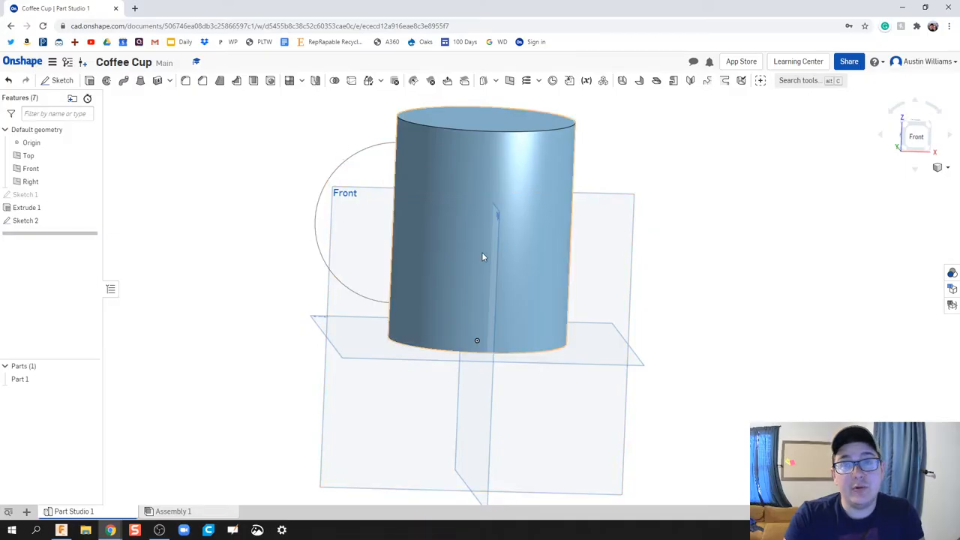
mouse_move(431, 286)
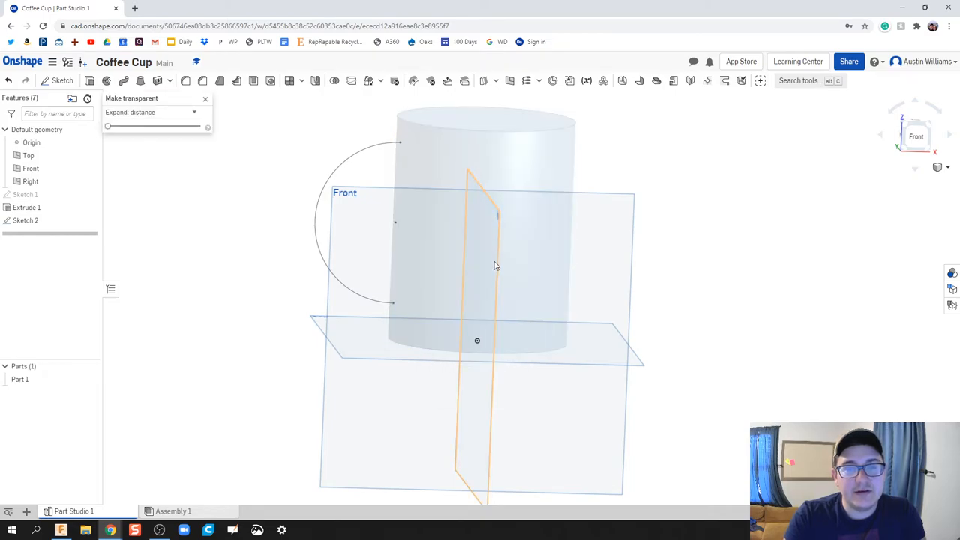
Create an offset plane from the Right plane, pushed outward from the cylinder.
drag(494, 266, 498, 354)
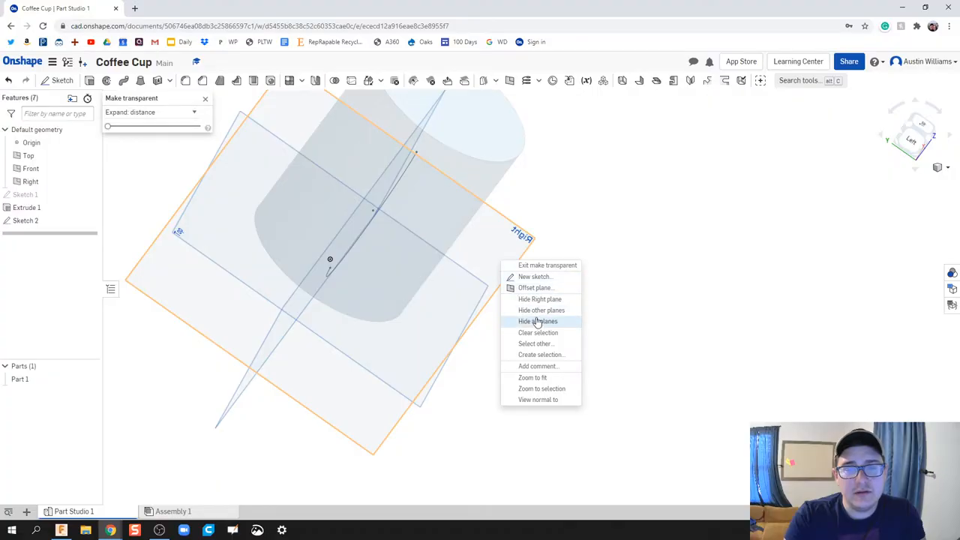
click(535, 287)
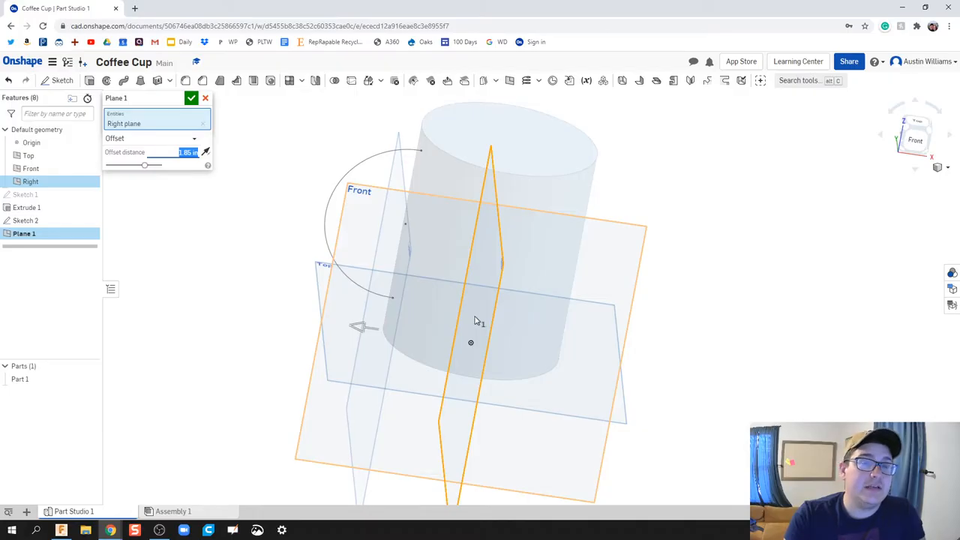
drag(477, 319, 424, 330)
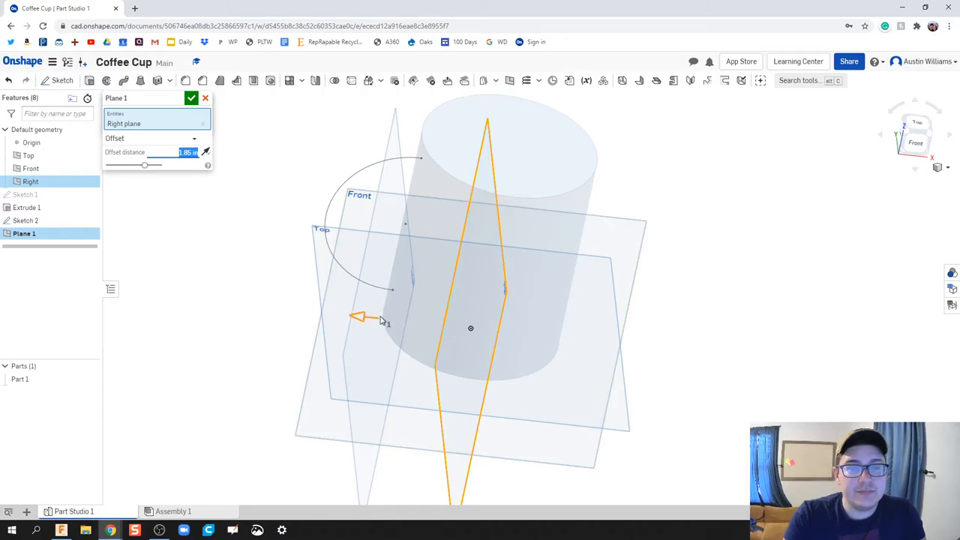
mouse_move(256, 218)
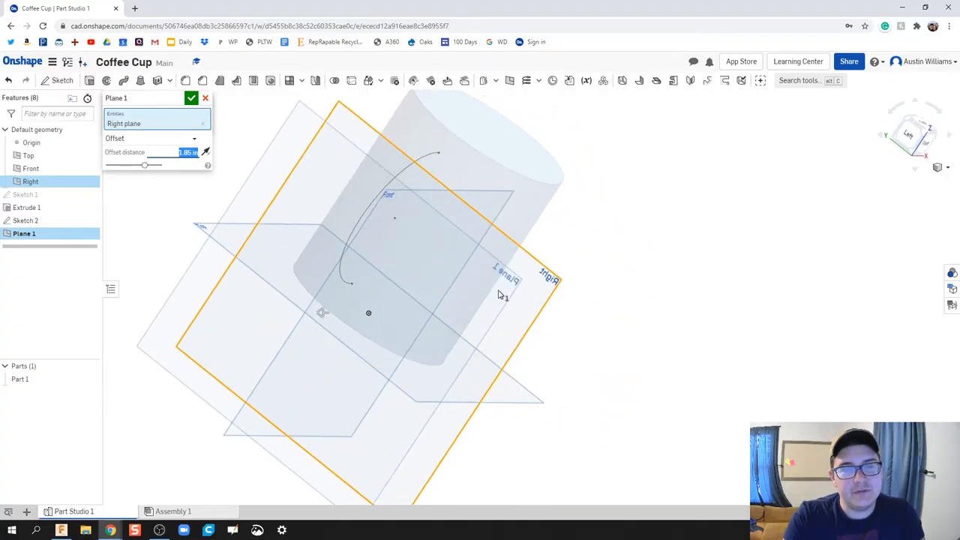
click(191, 98)
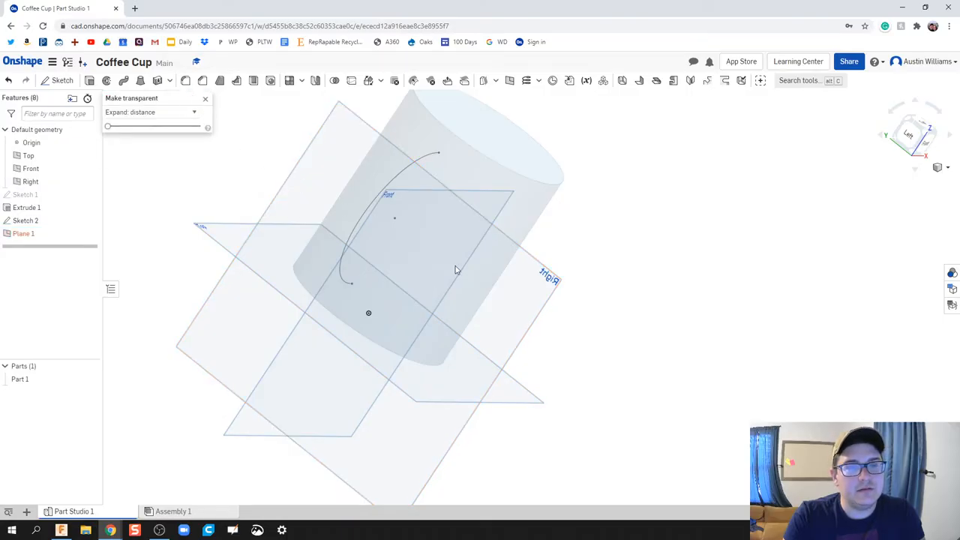
Hide the Front plane and add Plane 1 at the handle arc's endpoint.
drag(458, 270, 450, 305)
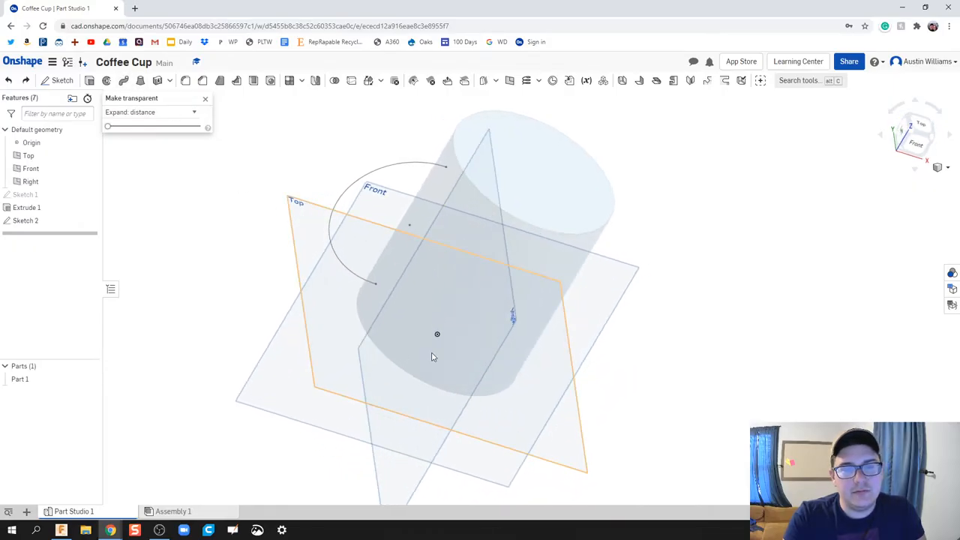
drag(431, 356, 484, 311)
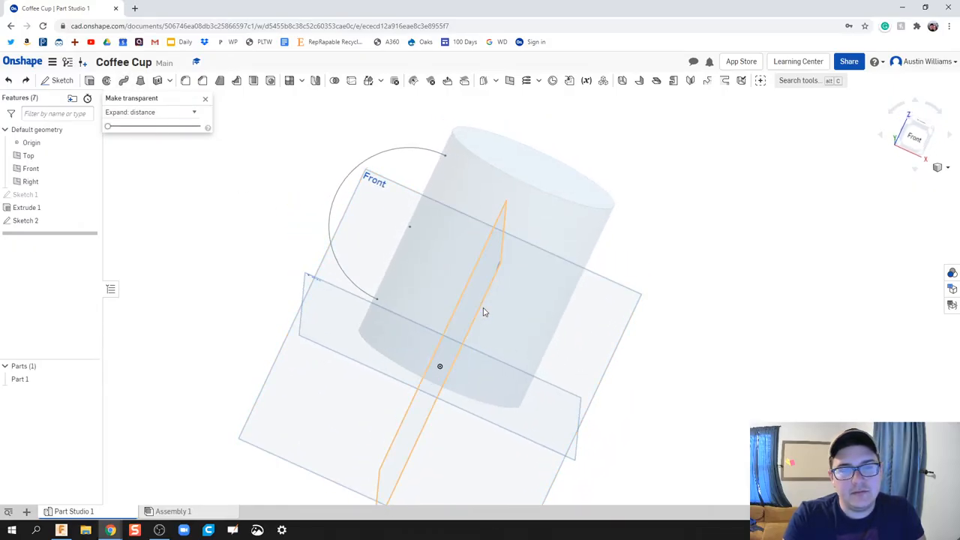
right_click(483, 312)
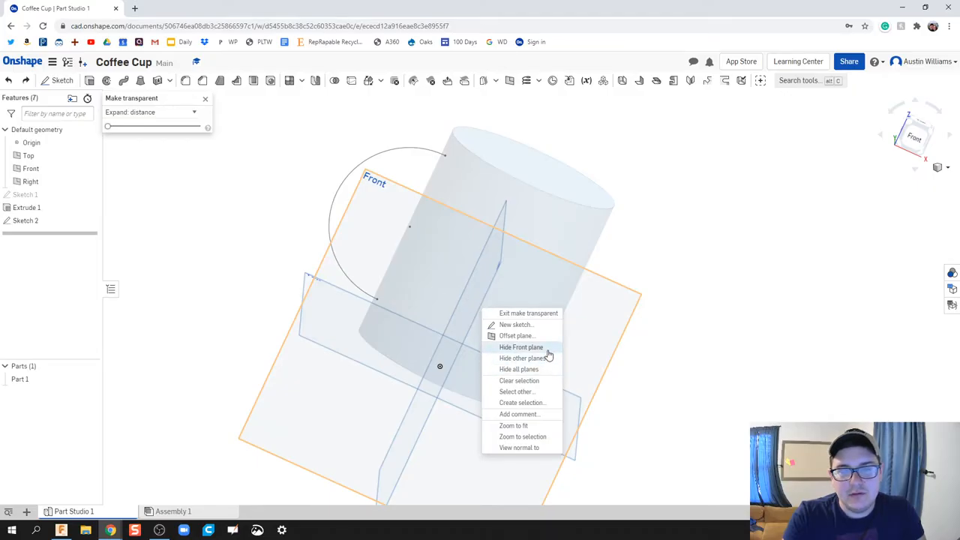
click(521, 346)
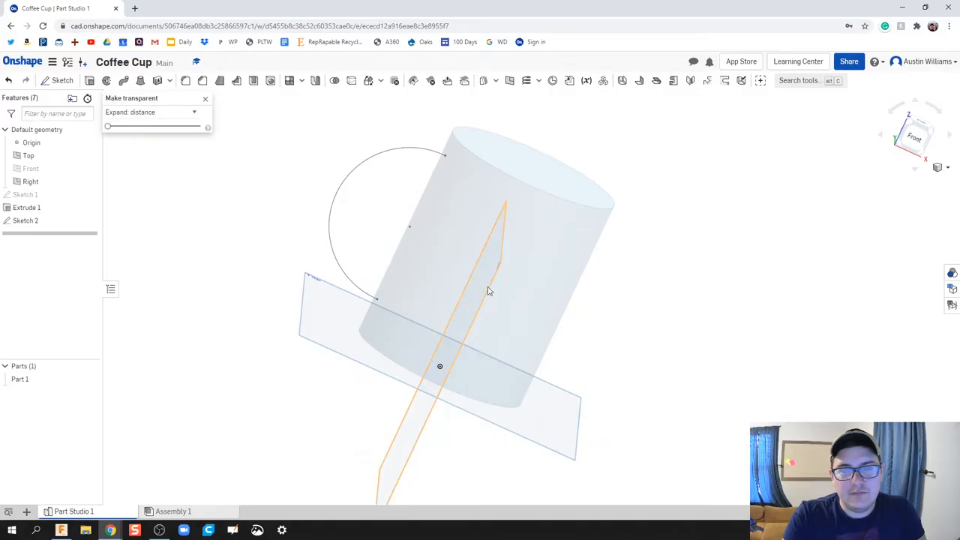
right_click(487, 291)
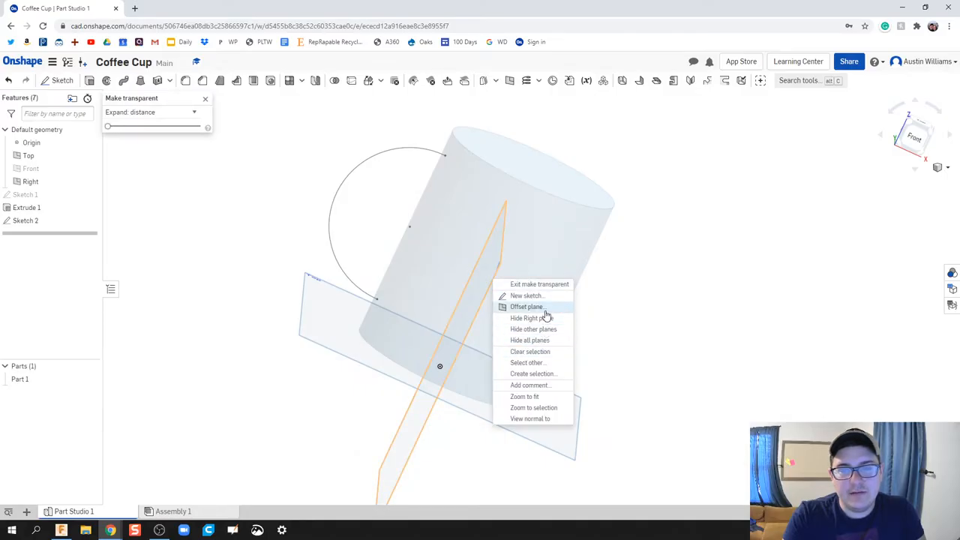
click(526, 306)
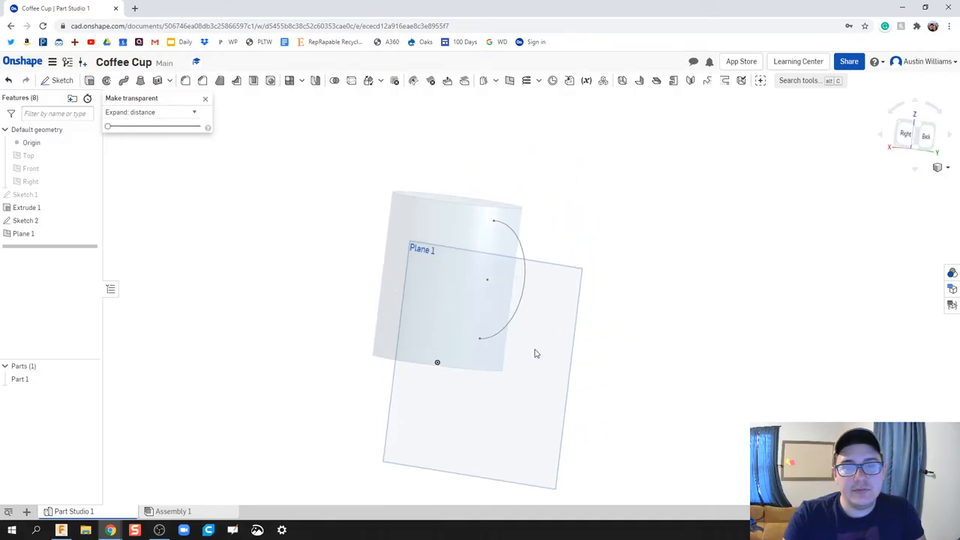
click(62, 81)
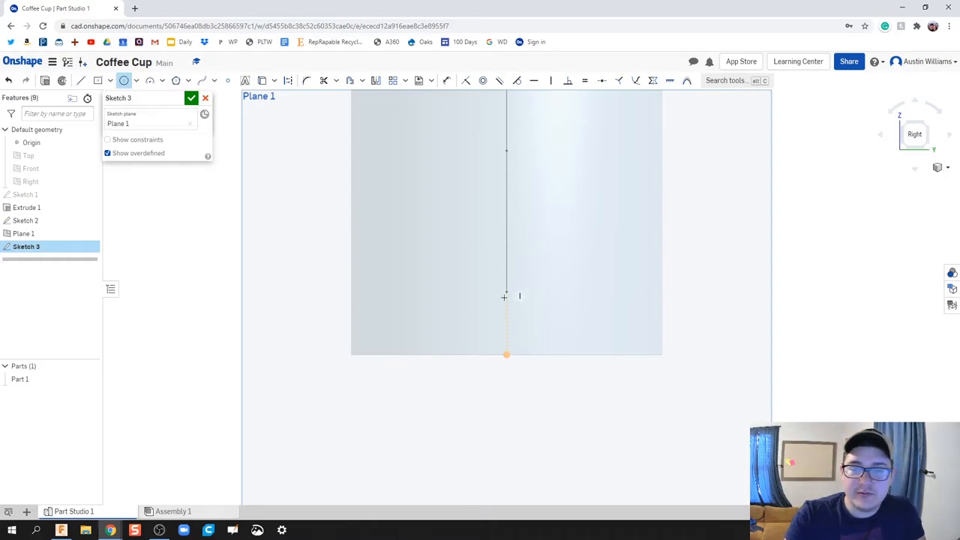
mouse_move(507, 292)
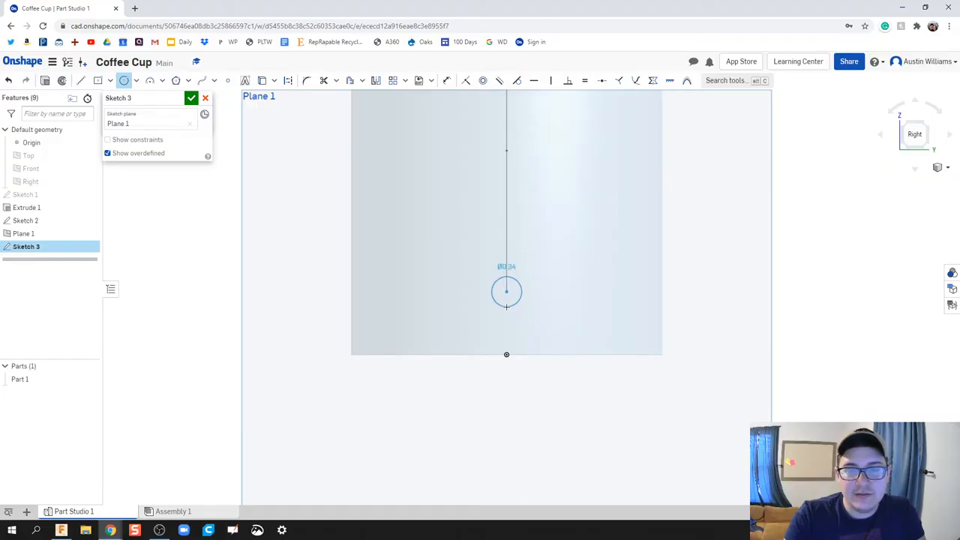
Draw a small circle on Plane 1 at the arc's end and finish Sketch 3.
drag(506, 292, 450, 300)
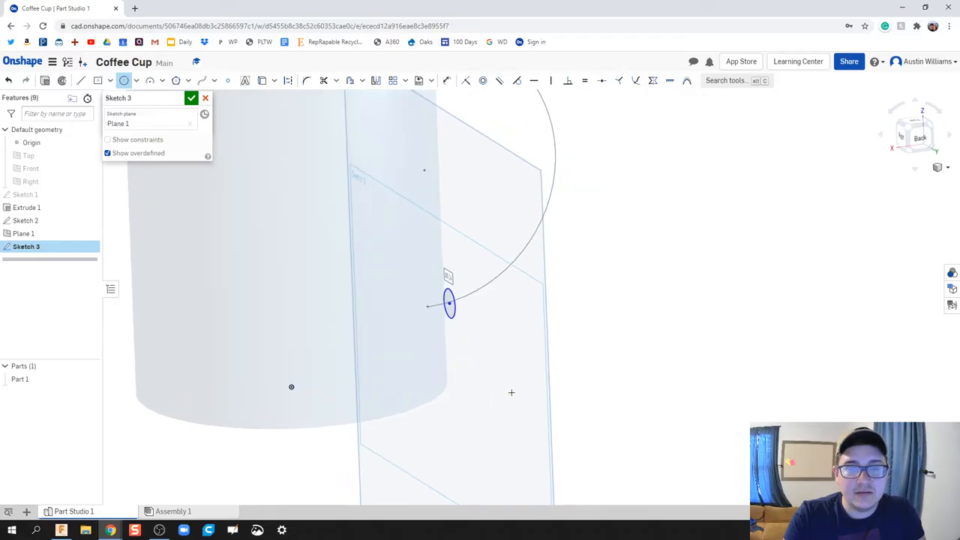
click(191, 97)
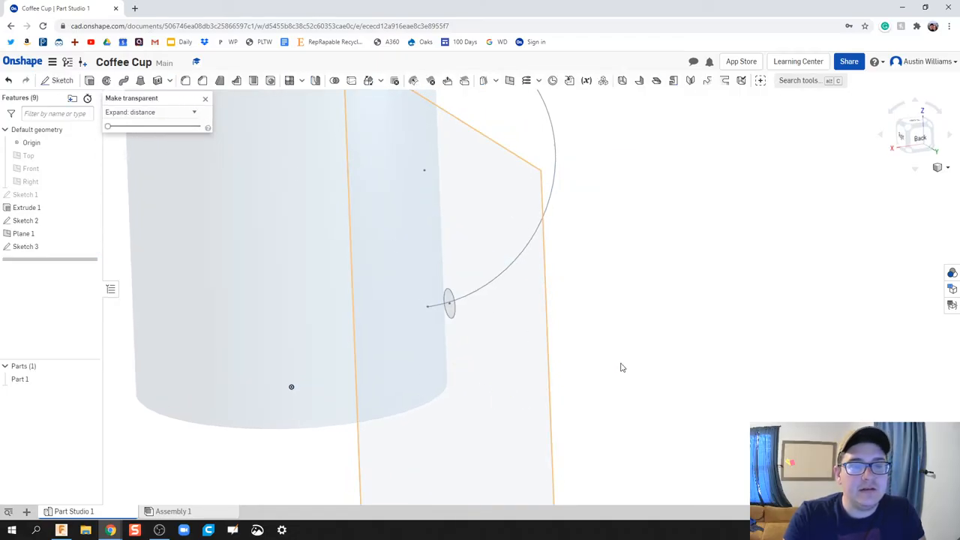
Sweep the Sketch 3 circle along the Sketch 2 arc, then turn off transparency.
drag(623, 368, 548, 292)
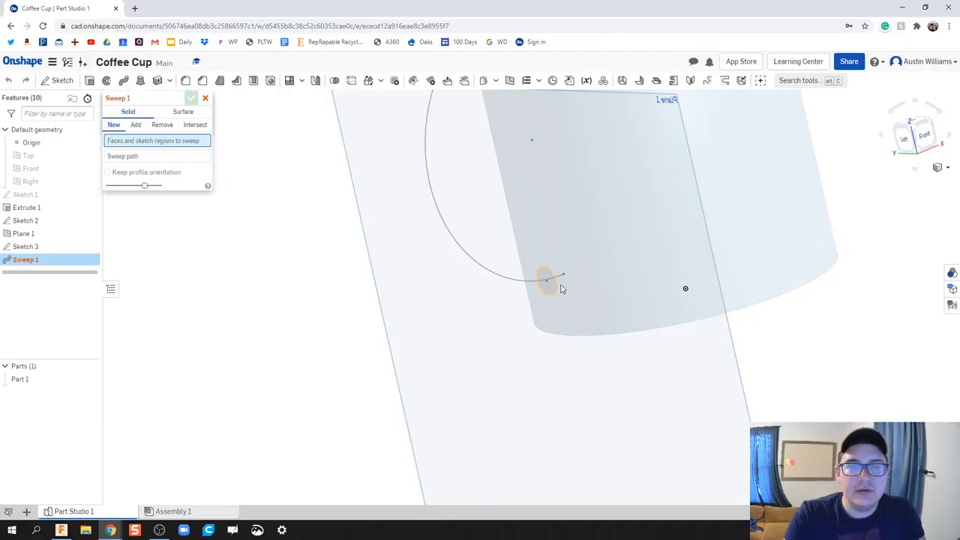
click(548, 281)
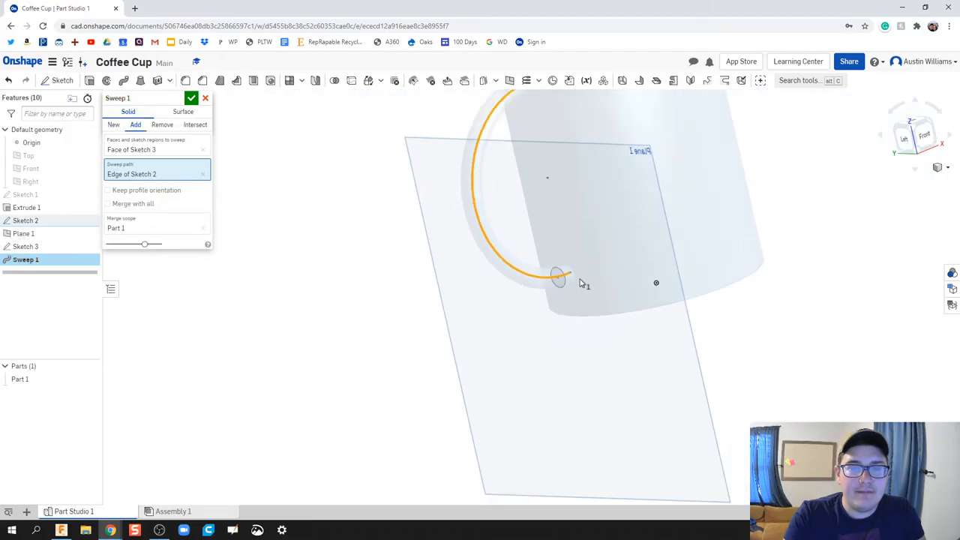
drag(585, 285, 637, 293)
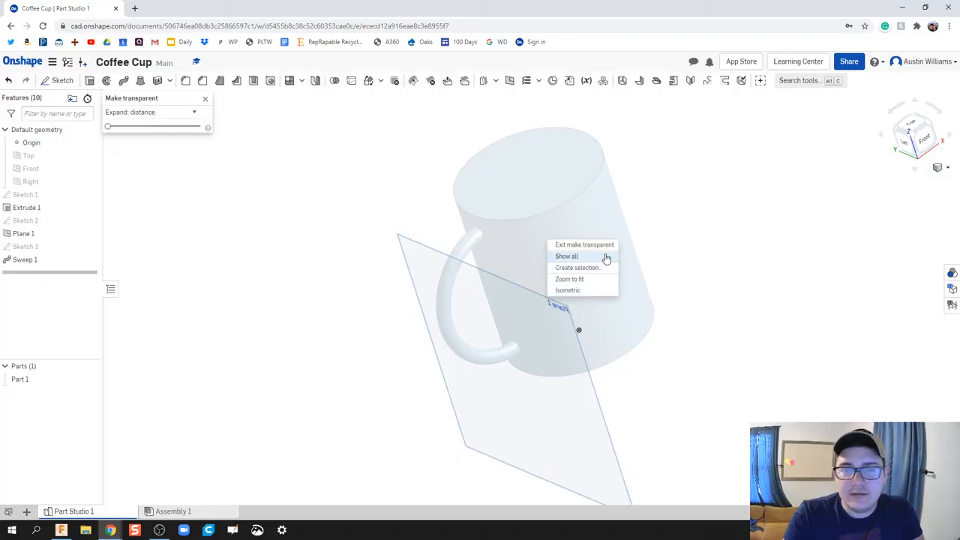
click(584, 244)
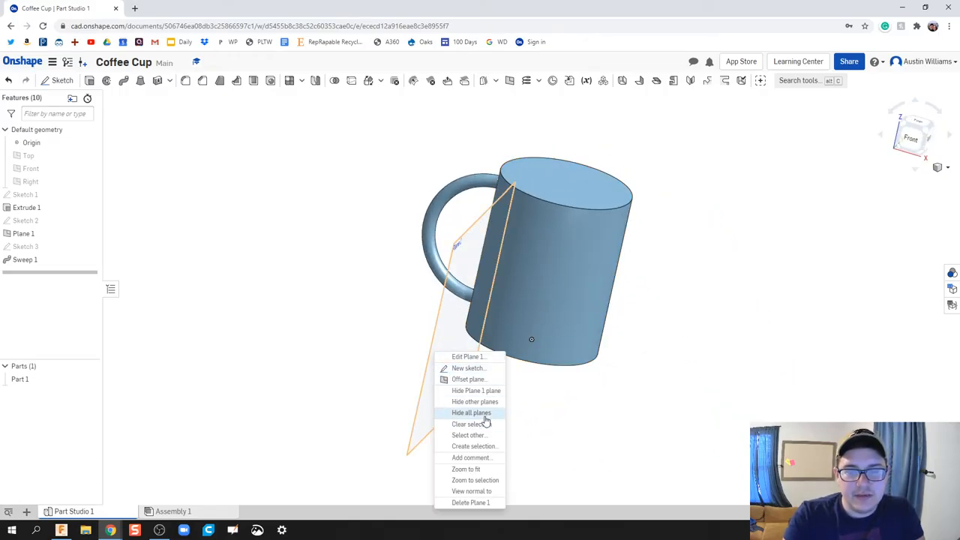
Hide all planes and chamfer the mug's bottom edge by 0.25 in.
click(471, 412)
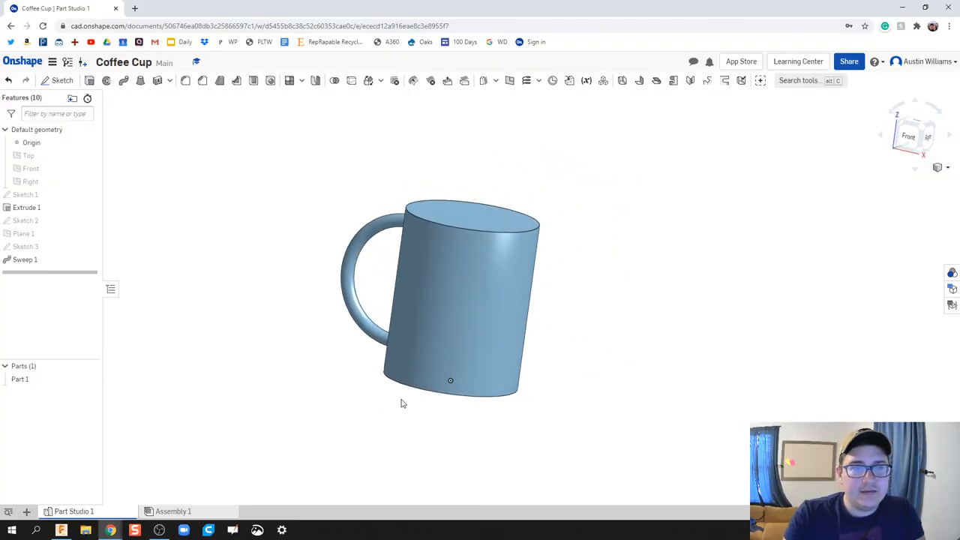
click(201, 81)
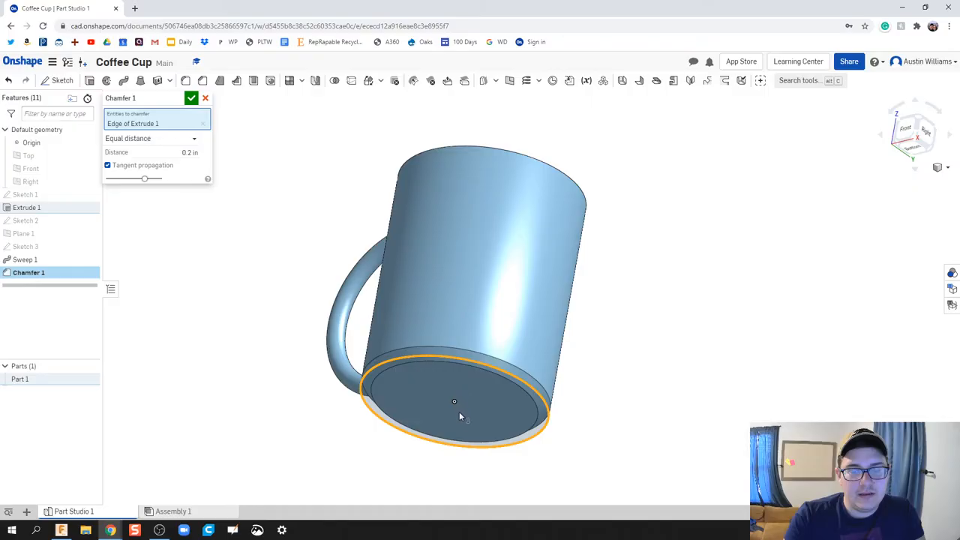
drag(461, 417, 456, 315)
text(0.25)
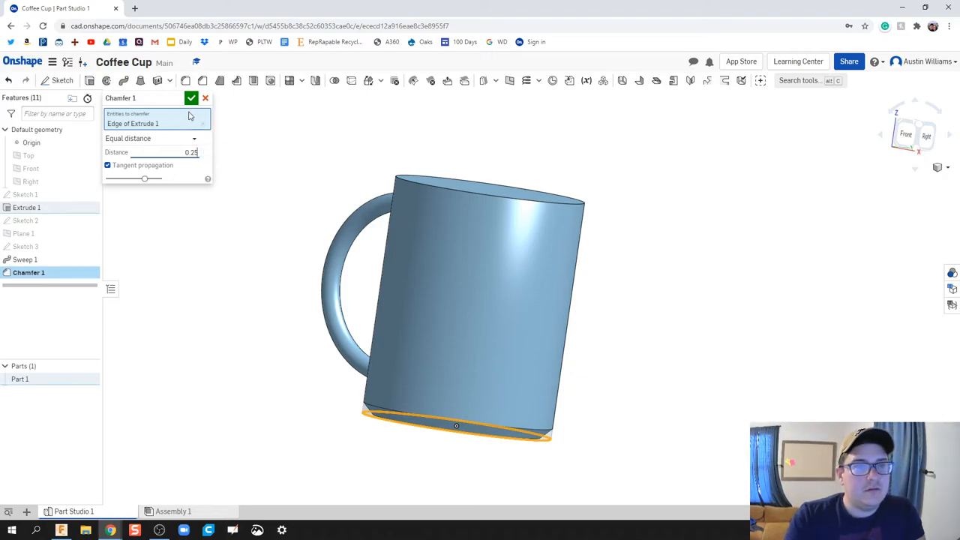
click(191, 98)
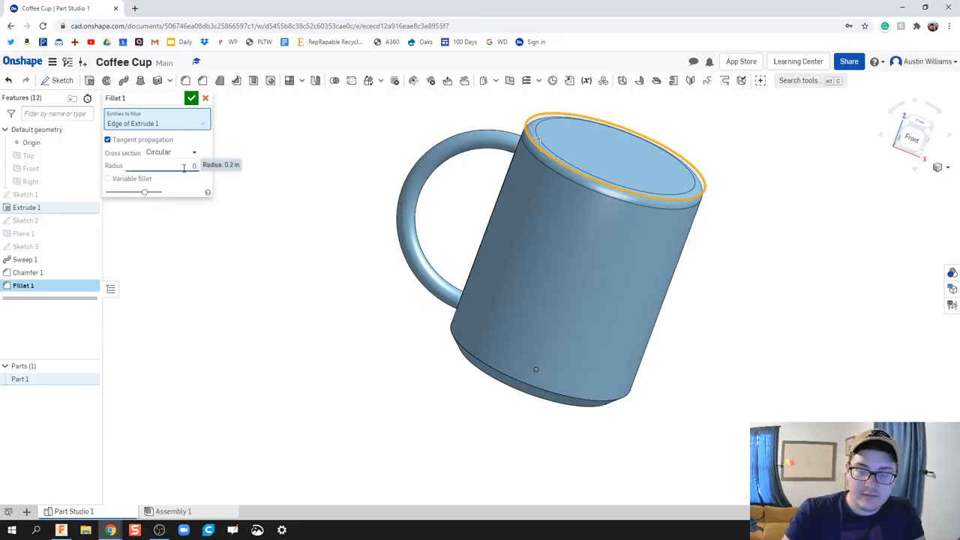
Set the top-rim fillet radius to 0.375 in, accept, and orbit to inspect it.
text(0.375)
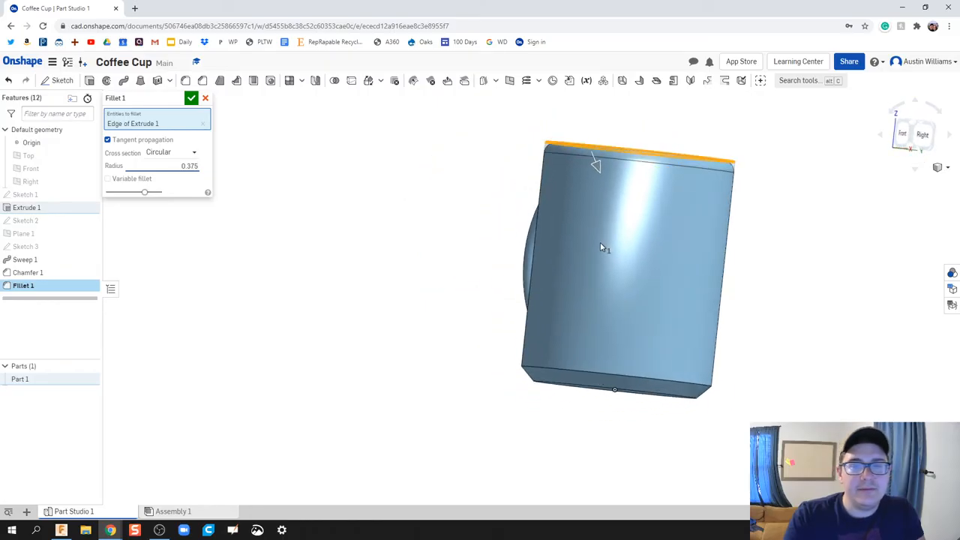
click(191, 98)
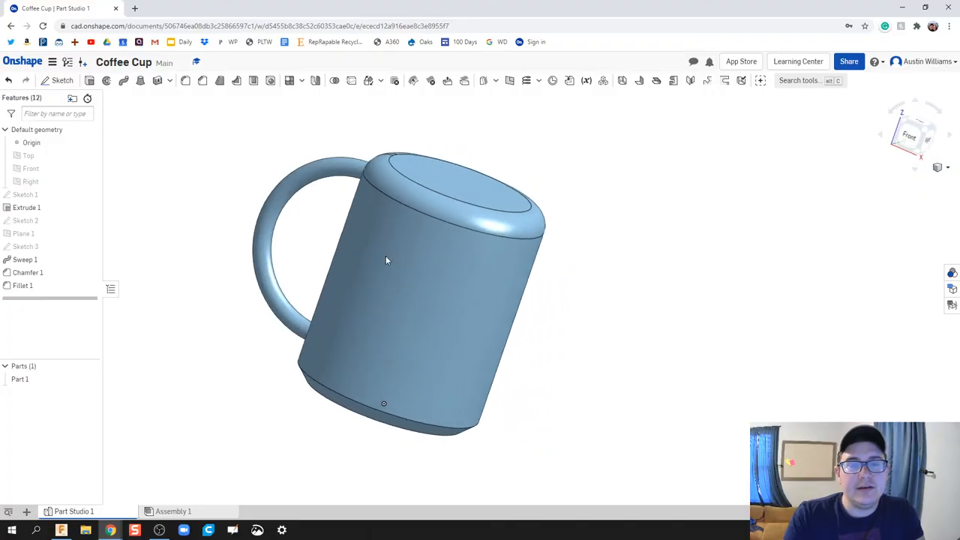
drag(386, 260, 442, 309)
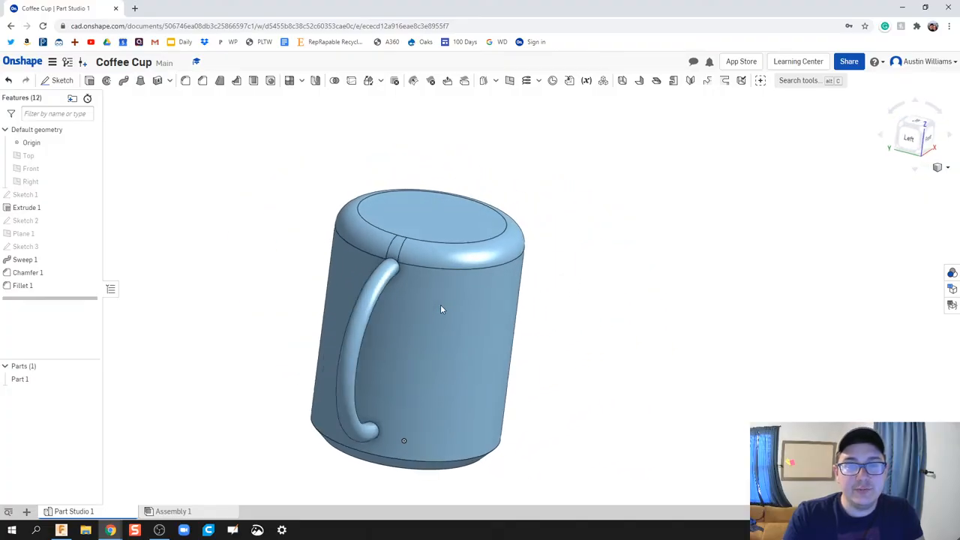
drag(441, 310, 500, 284)
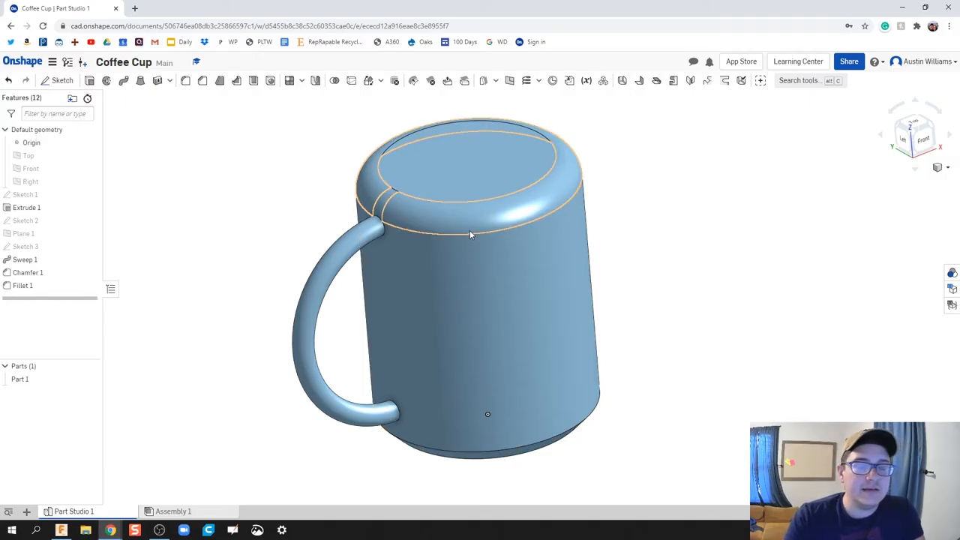
mouse_move(451, 222)
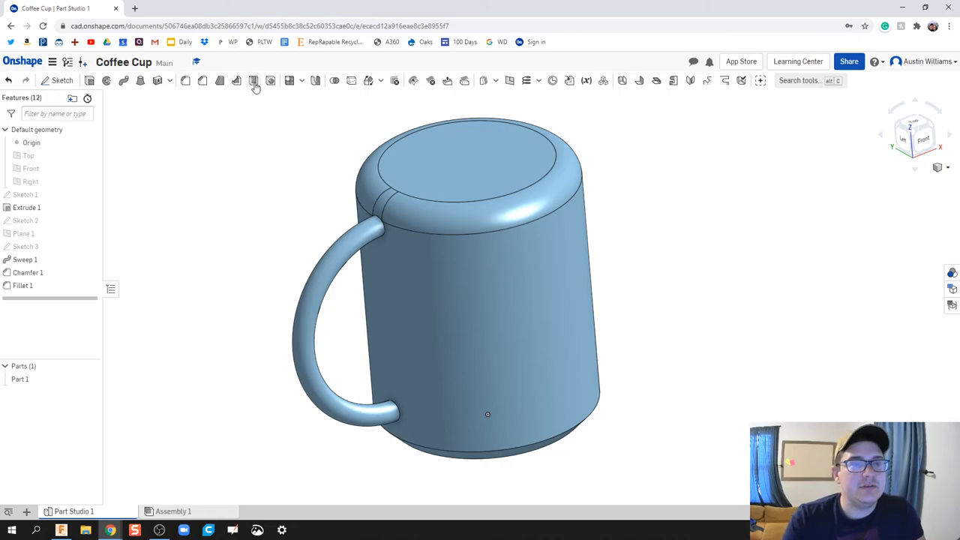
Shell the mug from its top face; after Shell 1 fails, start a new Shell.
click(254, 81)
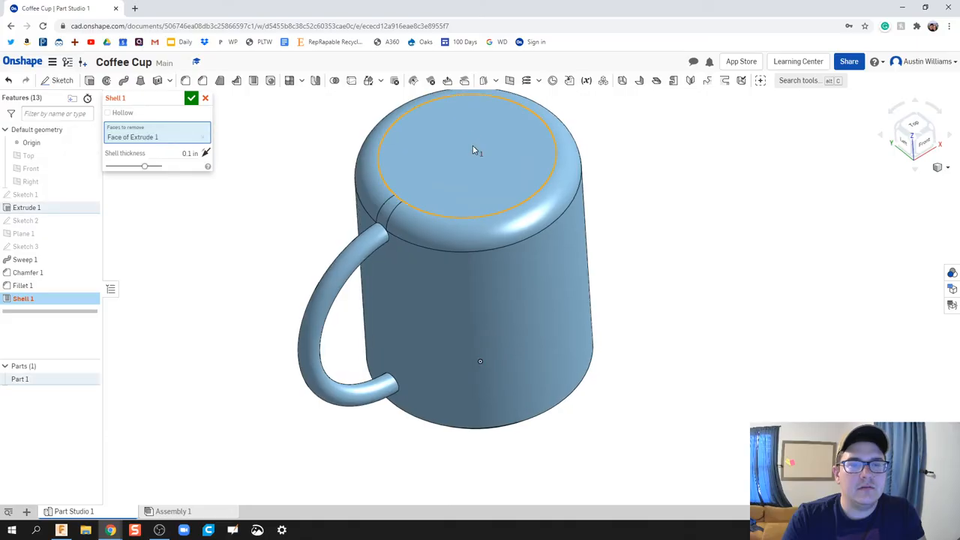
click(192, 98)
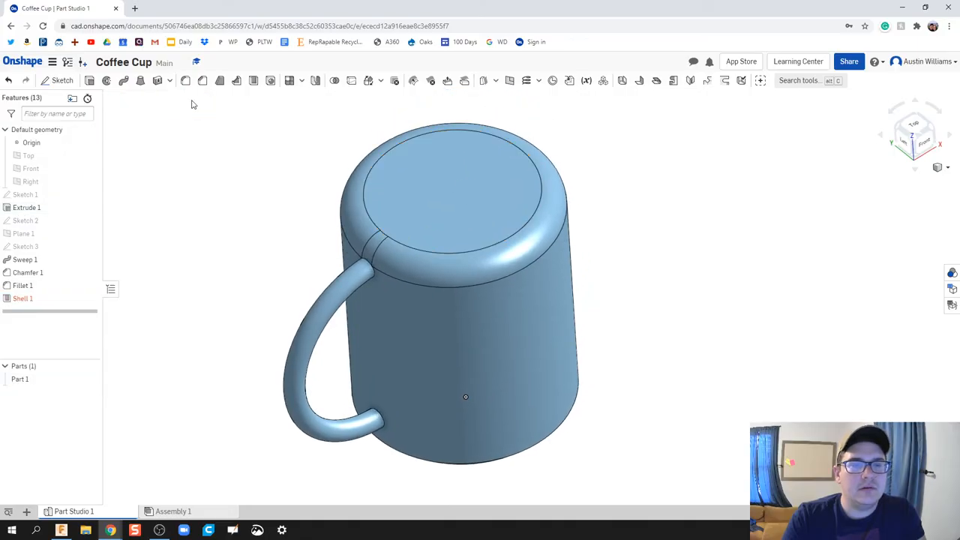
click(450, 188)
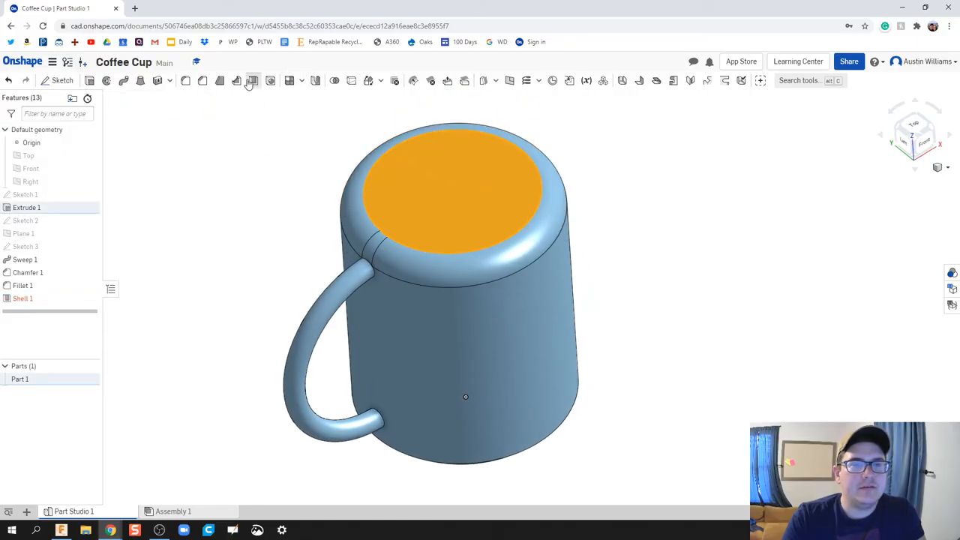
click(253, 81)
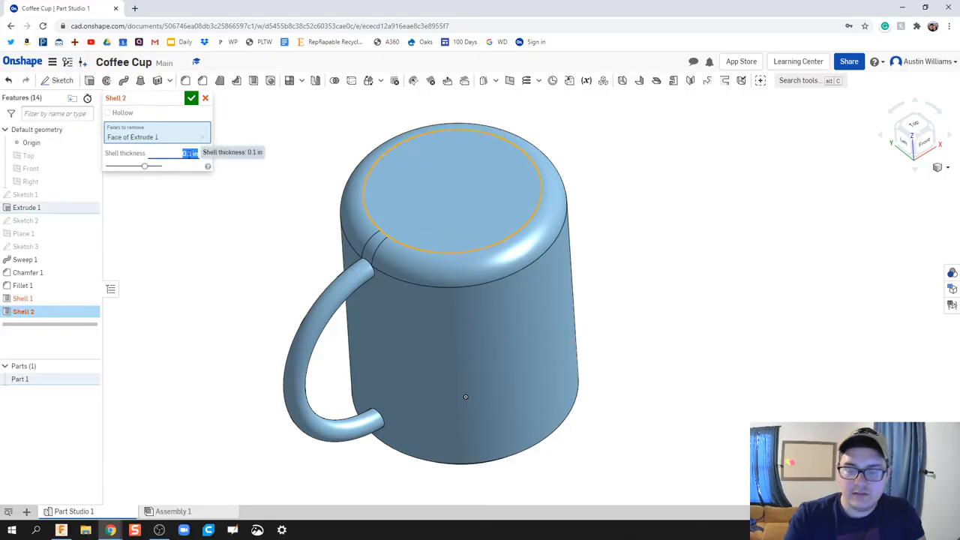
Shell the mug from its top face at 0.2 in and add a 0.2 in inner rim fillet.
text(0.2 in)
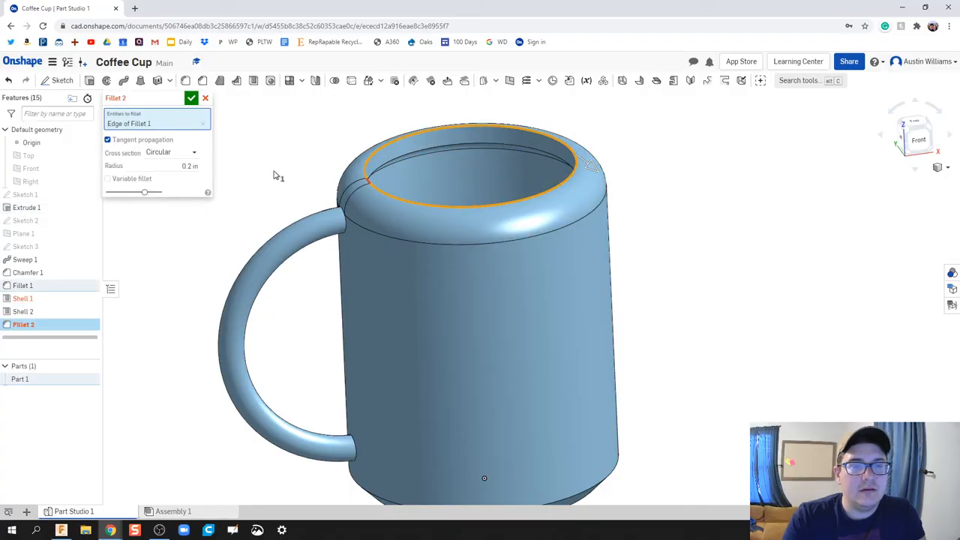
click(191, 98)
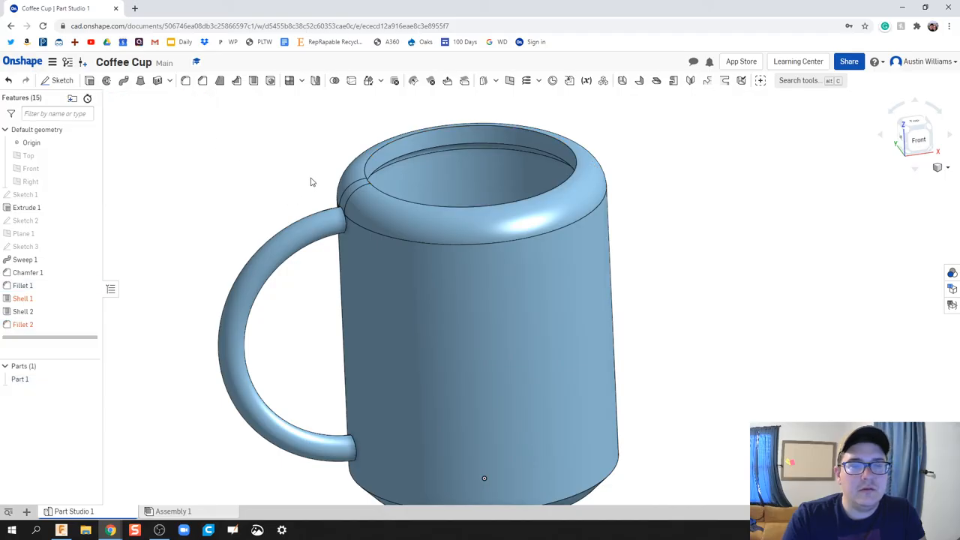